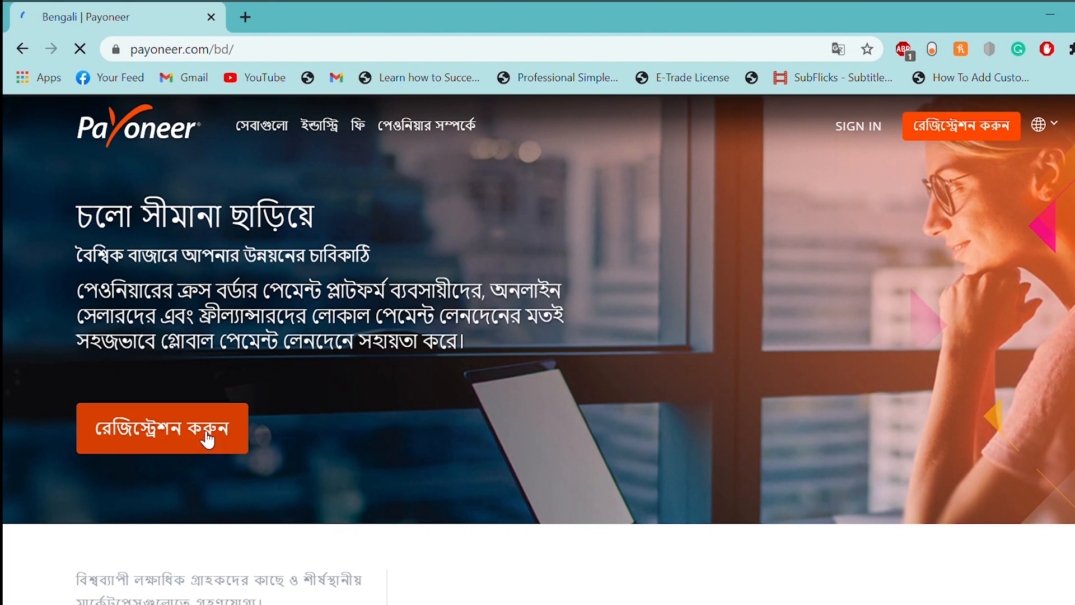
Step: Start registration from the orange button on the Bengali Payoneer homepage
click(162, 428)
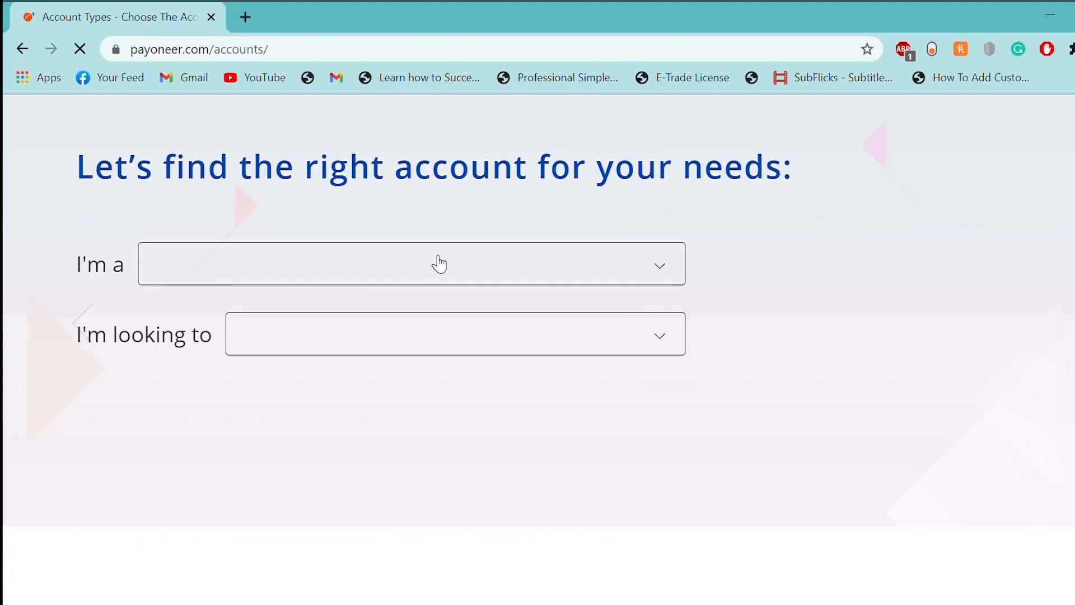
Step: Answer the questionnaire: Individual, paid by international clients, $5,000–$10,000 volume
click(412, 264)
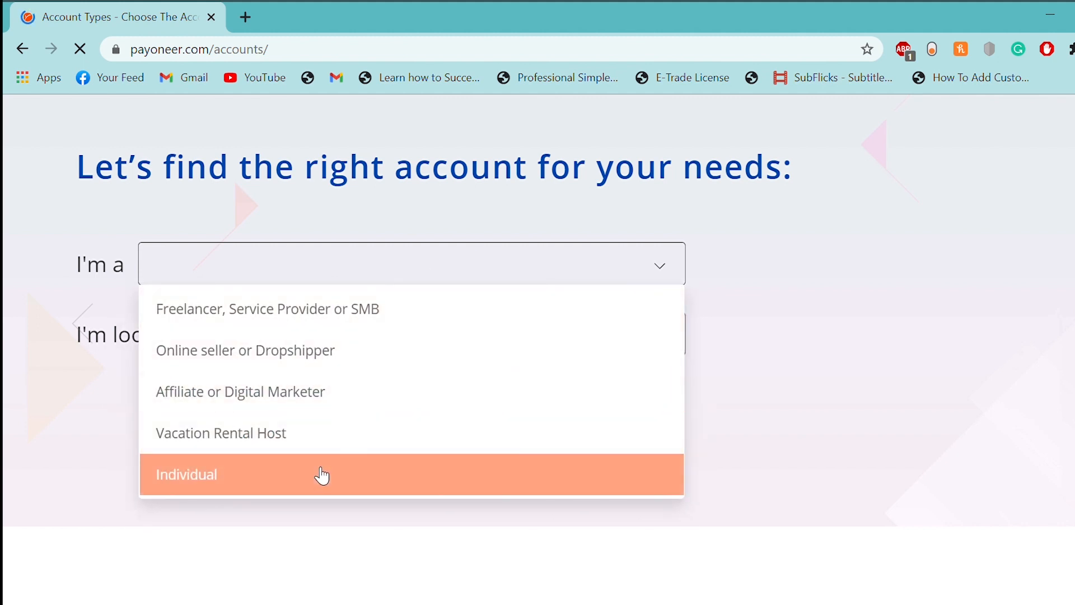
click(186, 474)
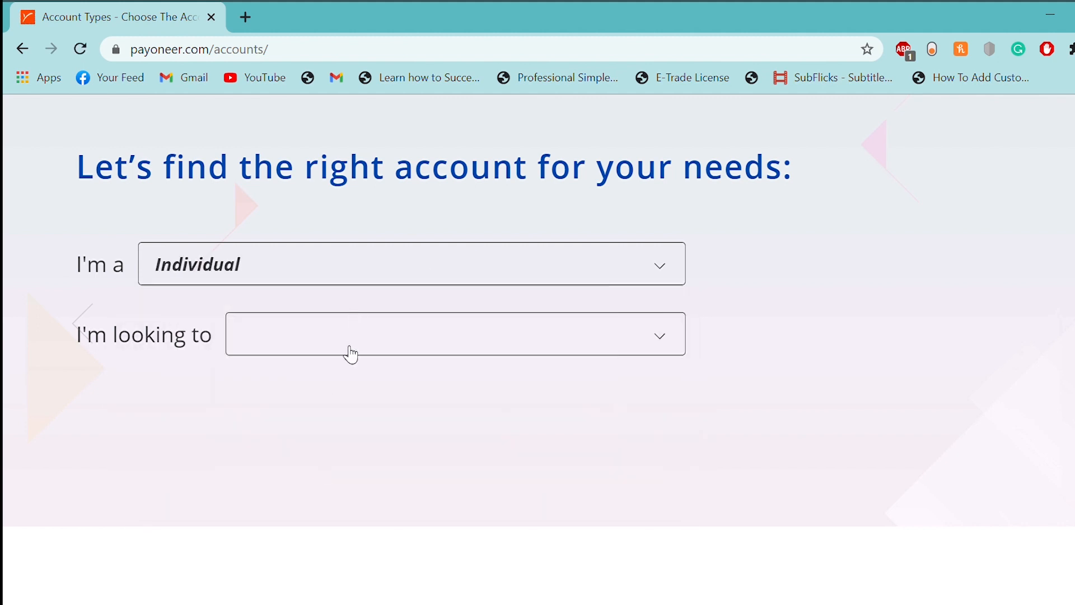
click(455, 333)
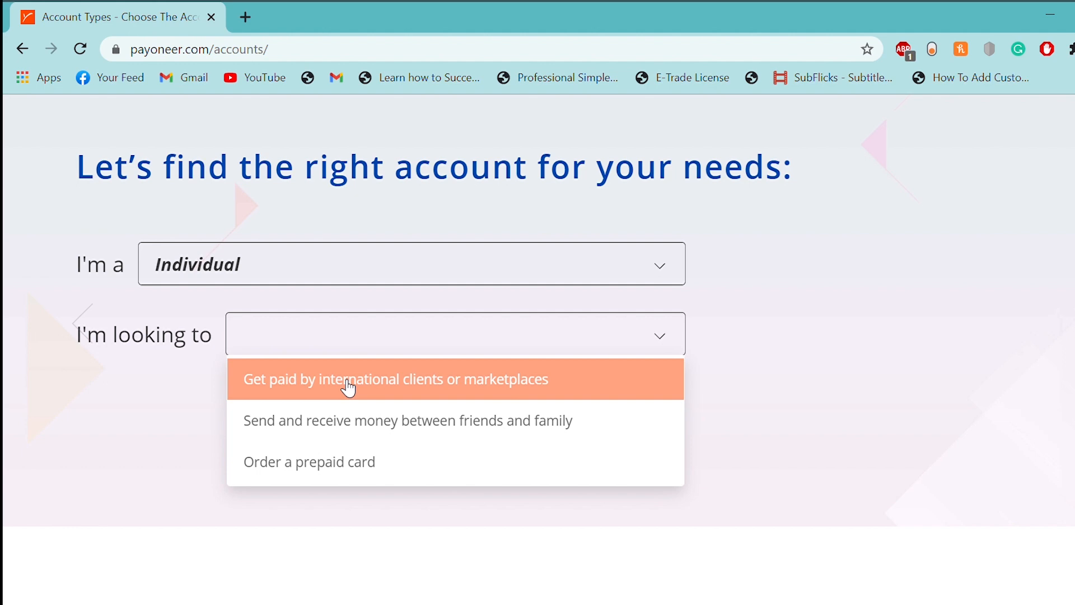
click(395, 380)
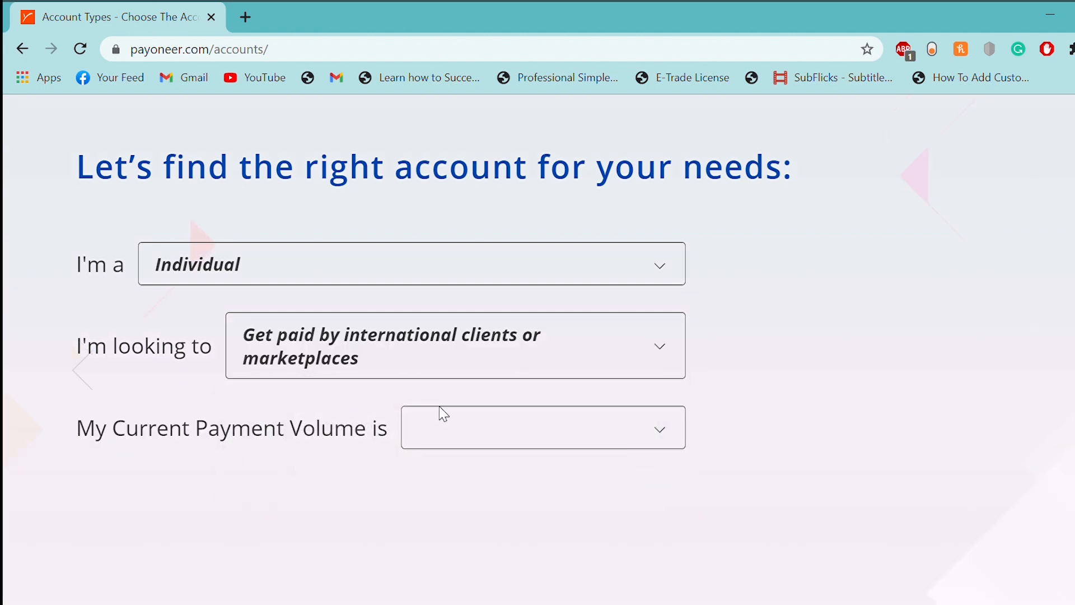
mouse_move(258, 449)
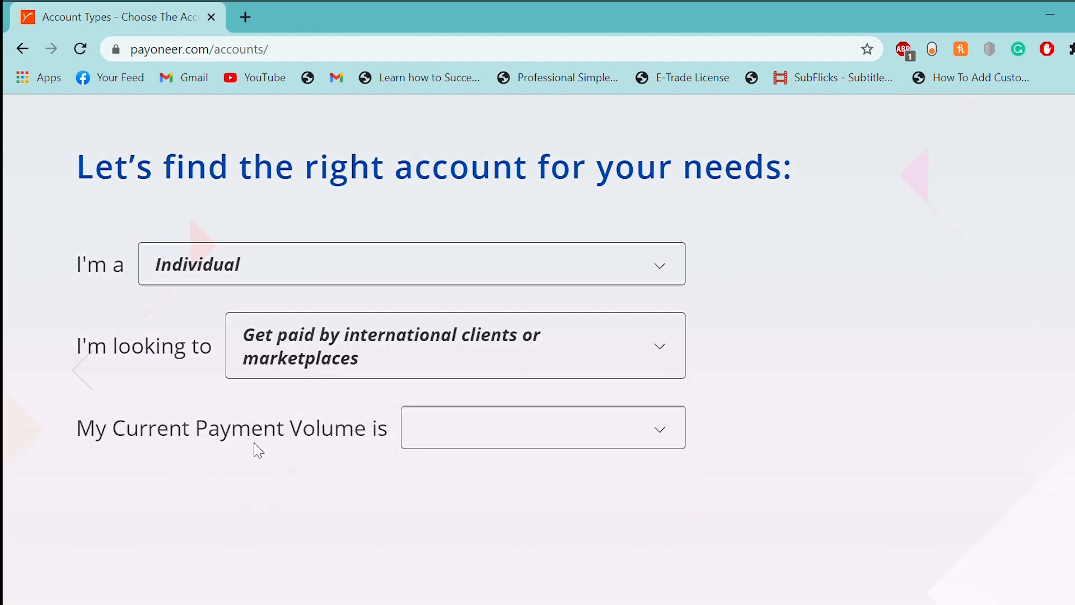
click(542, 427)
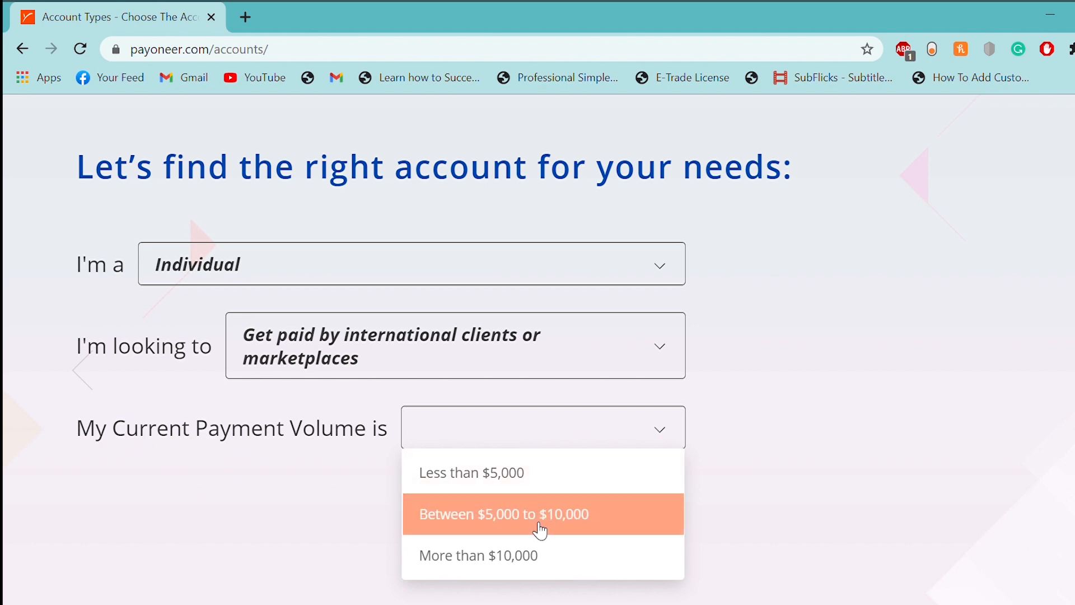
mouse_move(624, 529)
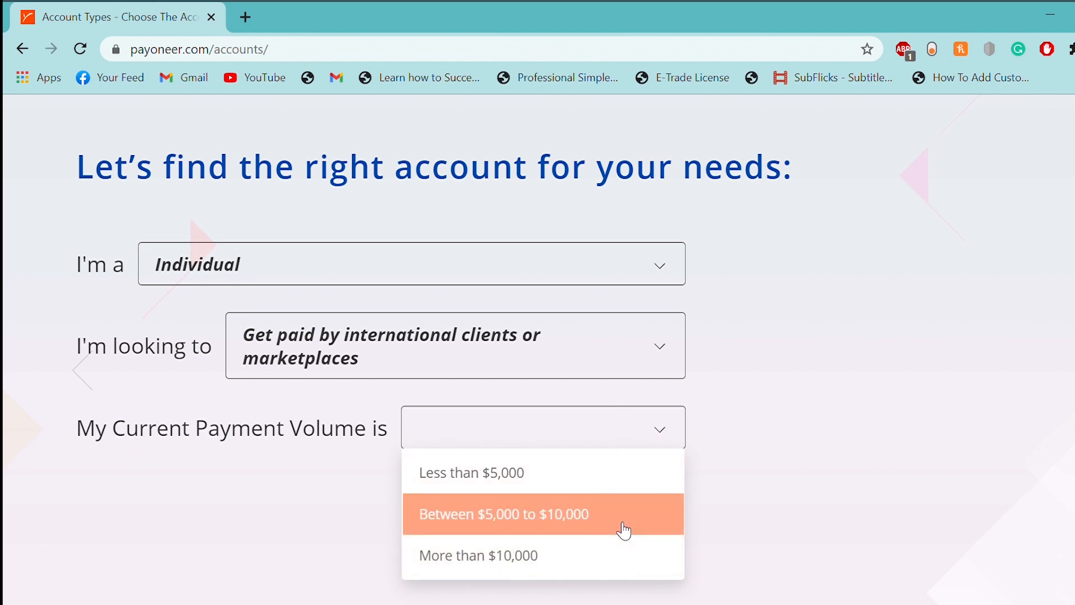
click(504, 514)
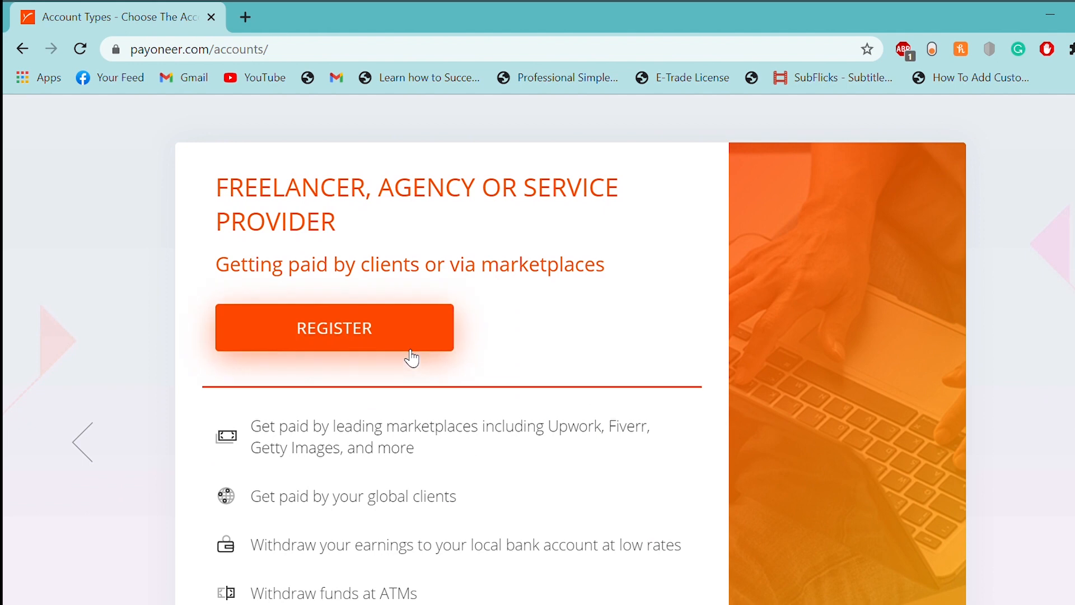
Step: Register for the Freelancer, Agency or Service Provider account and scroll the Sign Up form
click(334, 327)
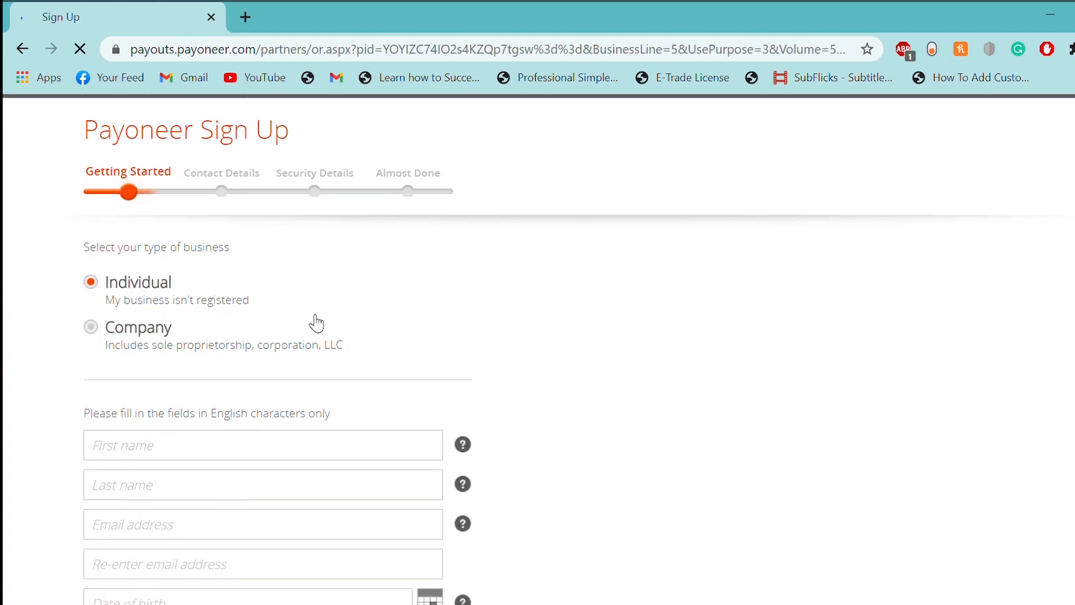
scroll(down, 3)
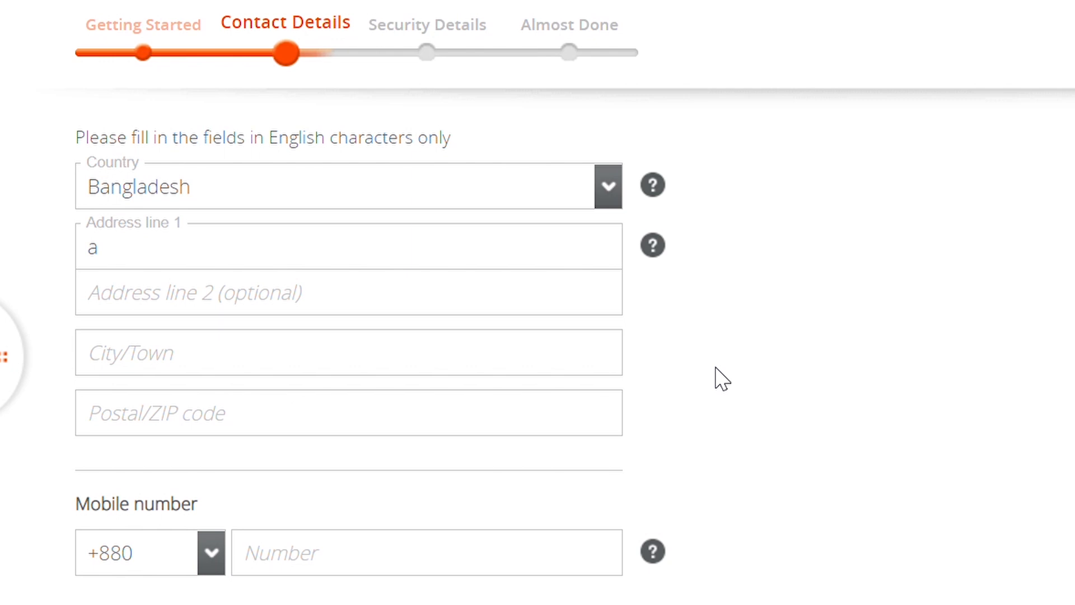
mouse_move(322, 314)
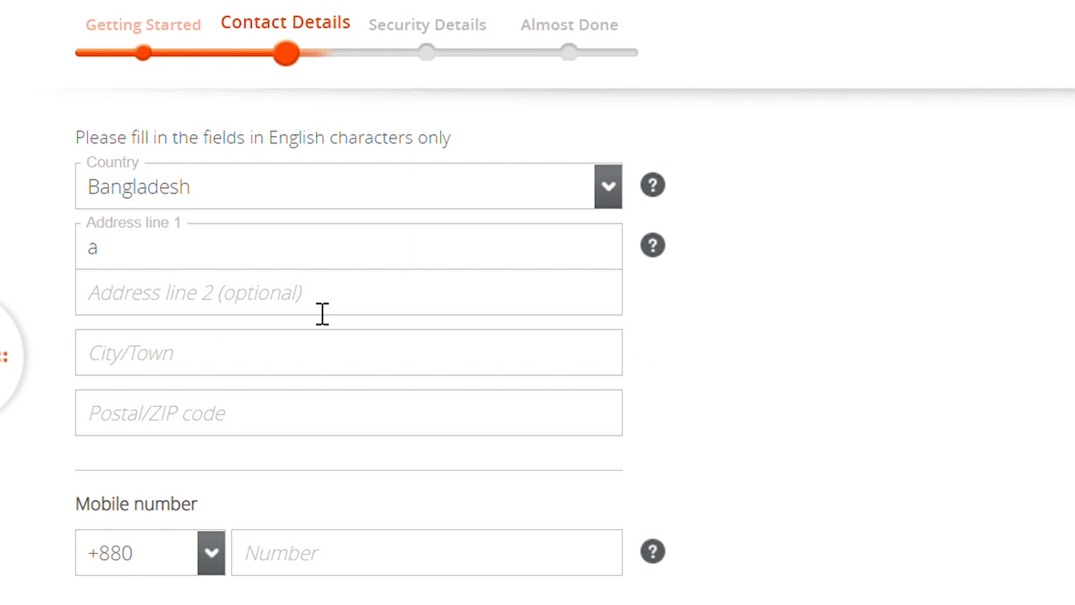
mouse_move(327, 381)
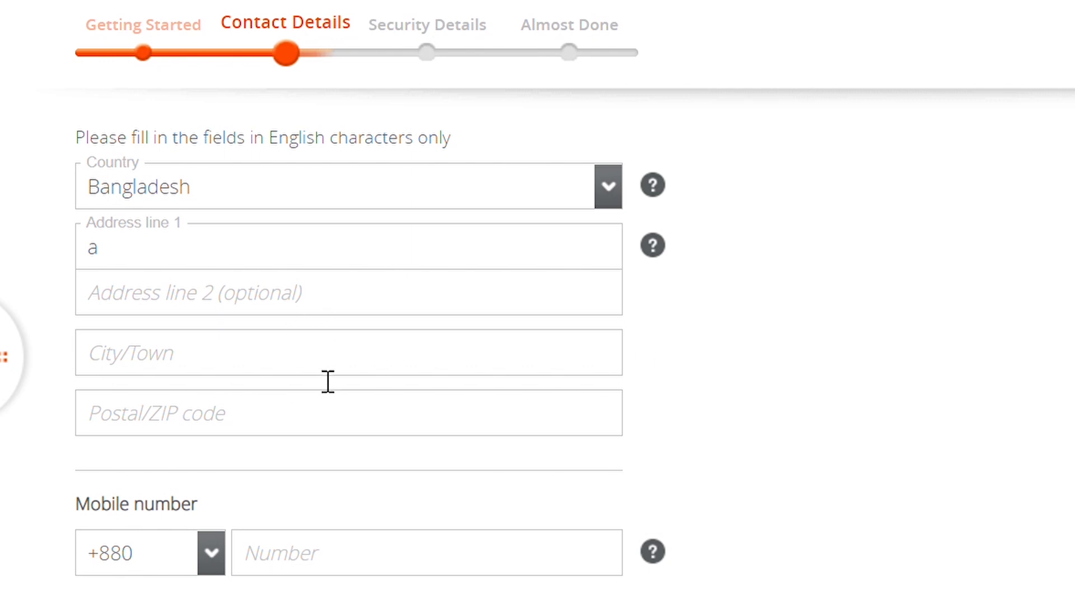
mouse_move(310, 447)
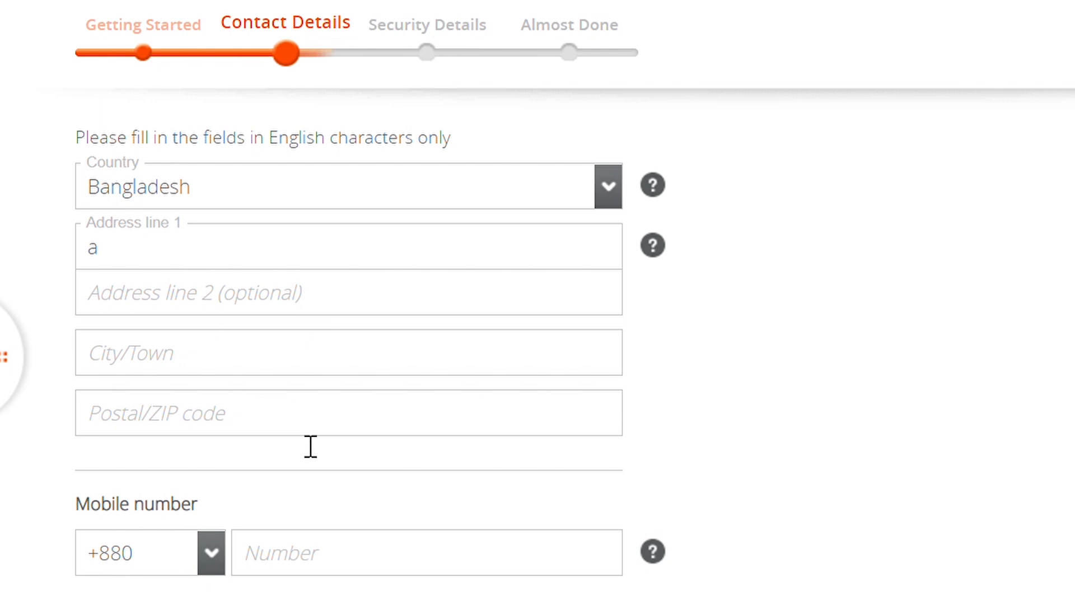
mouse_move(299, 447)
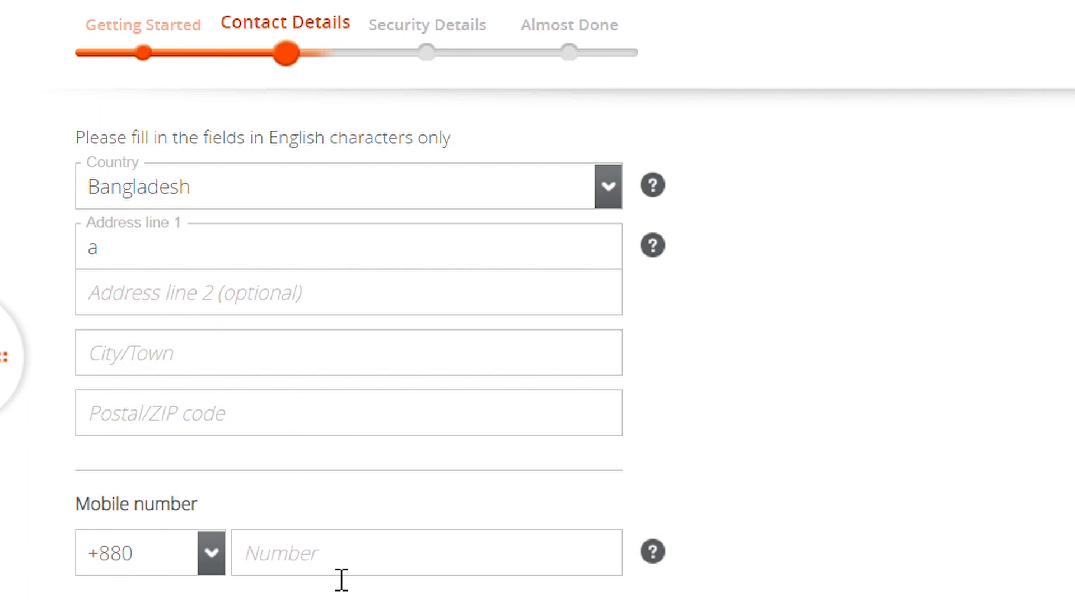
mouse_move(807, 391)
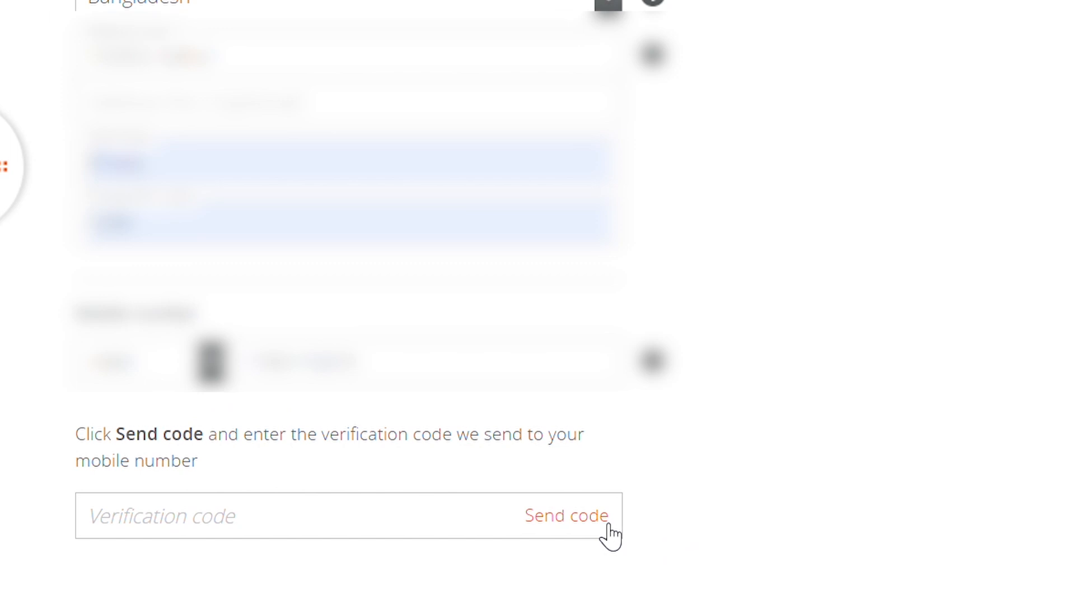
Step: Request a verification code for the mobile number with 'Send code'
click(566, 515)
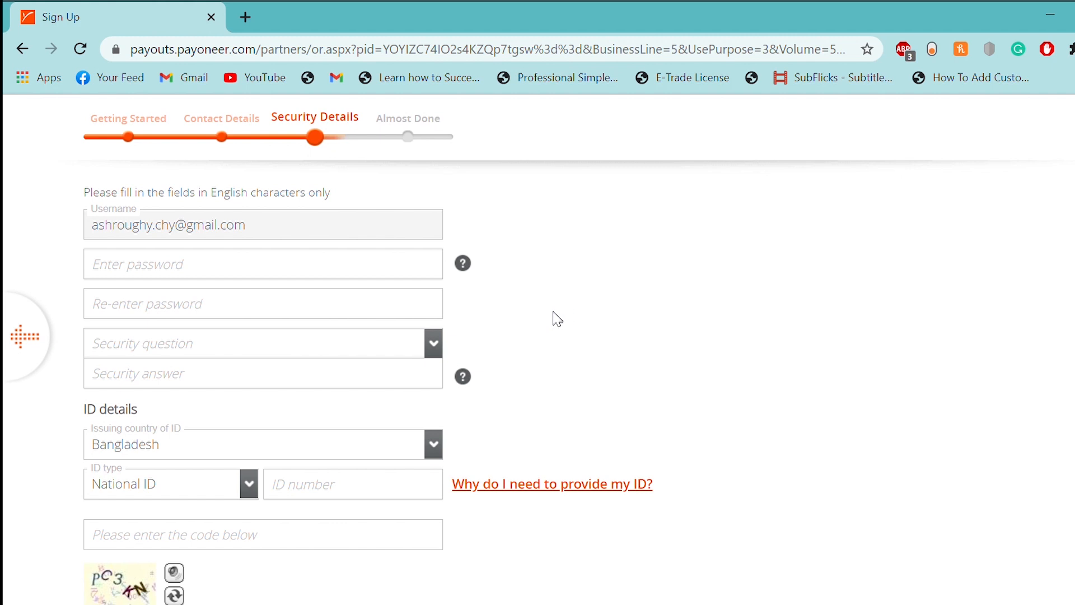
mouse_move(401, 294)
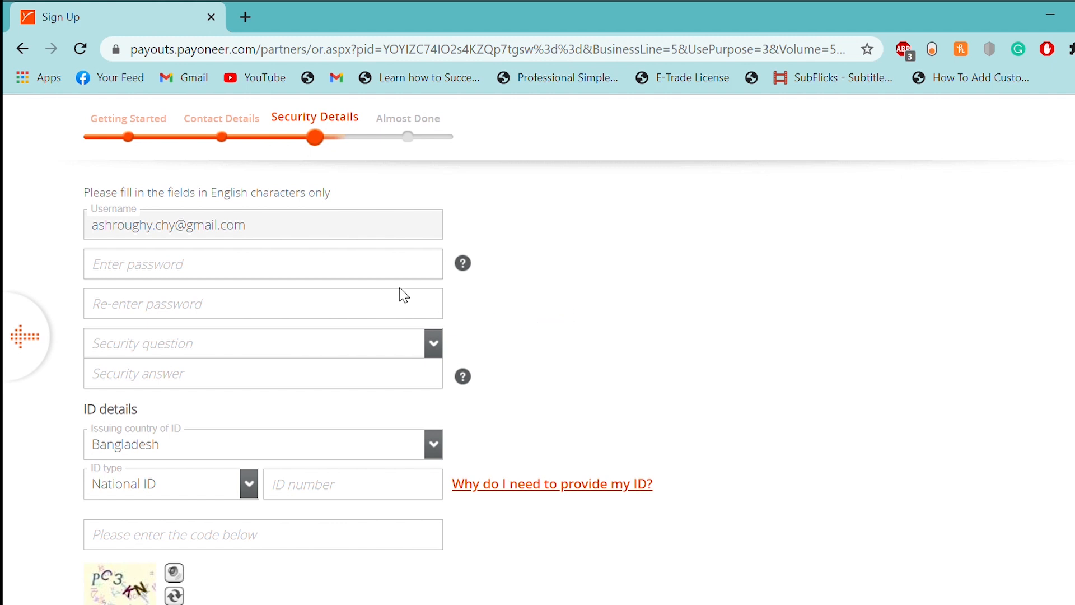
mouse_move(348, 284)
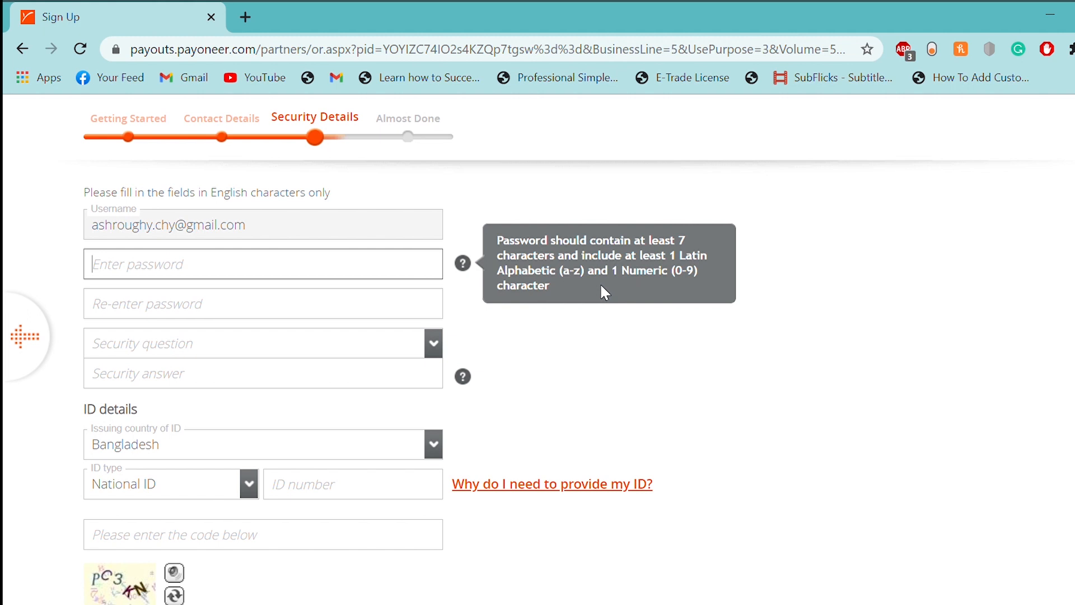
Step: Focus the Security Details password field to show its requirements
click(263, 264)
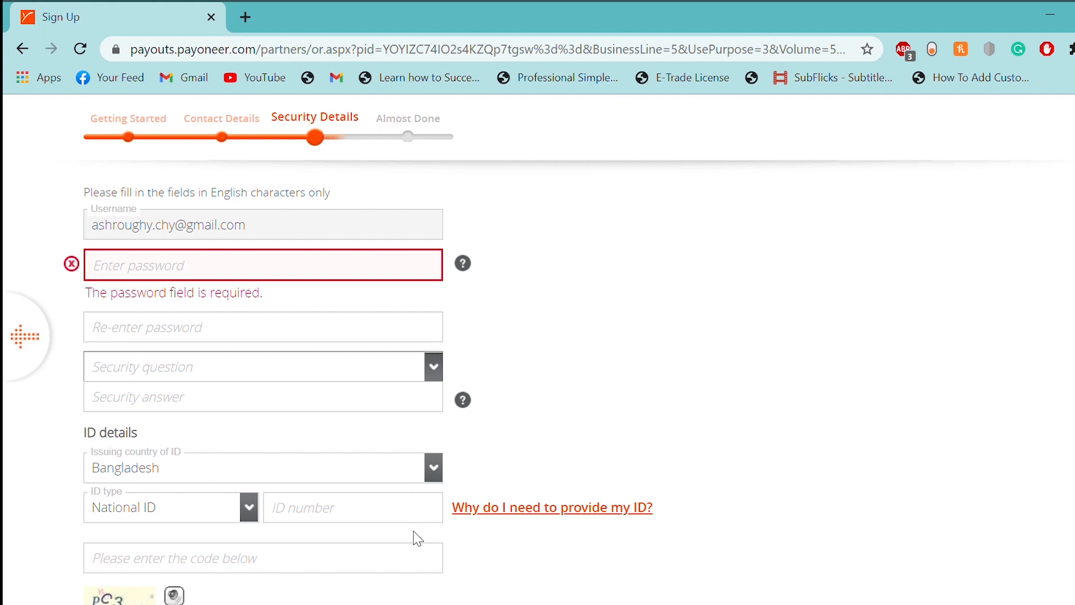
mouse_move(465, 485)
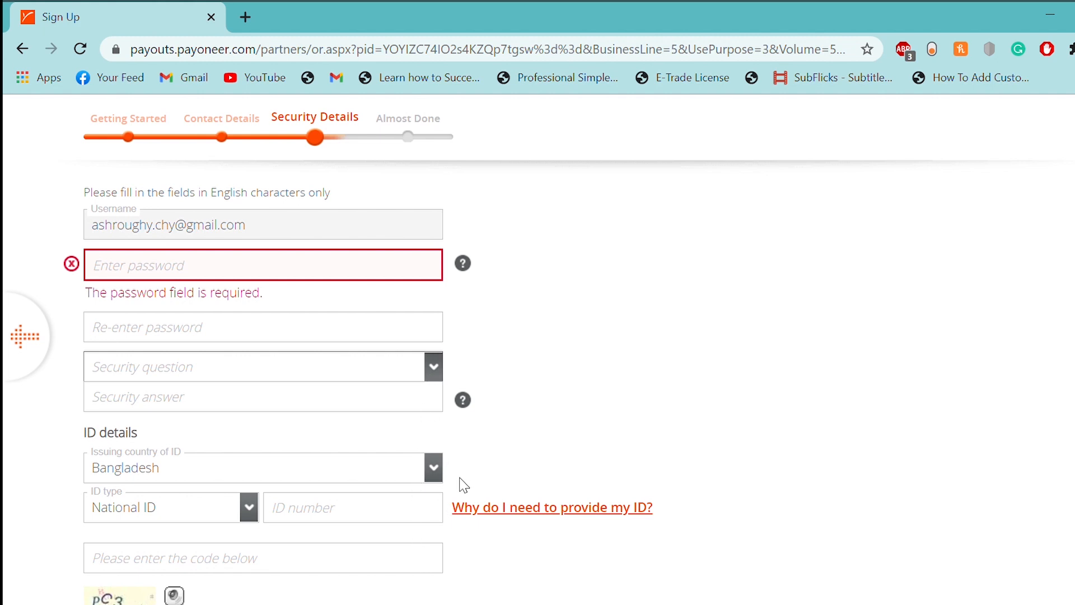
mouse_move(468, 491)
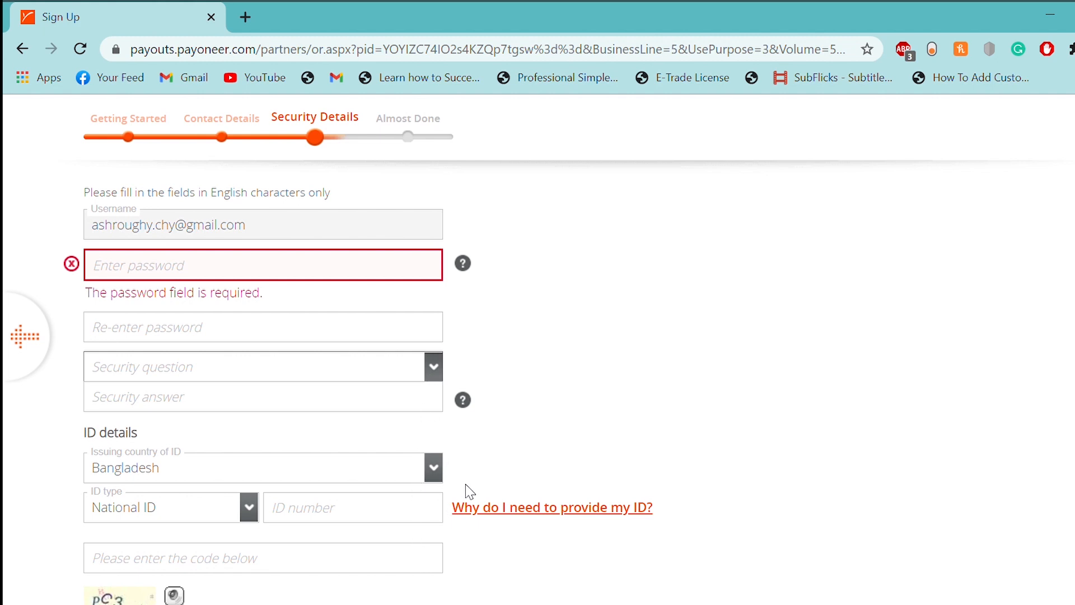
mouse_move(474, 459)
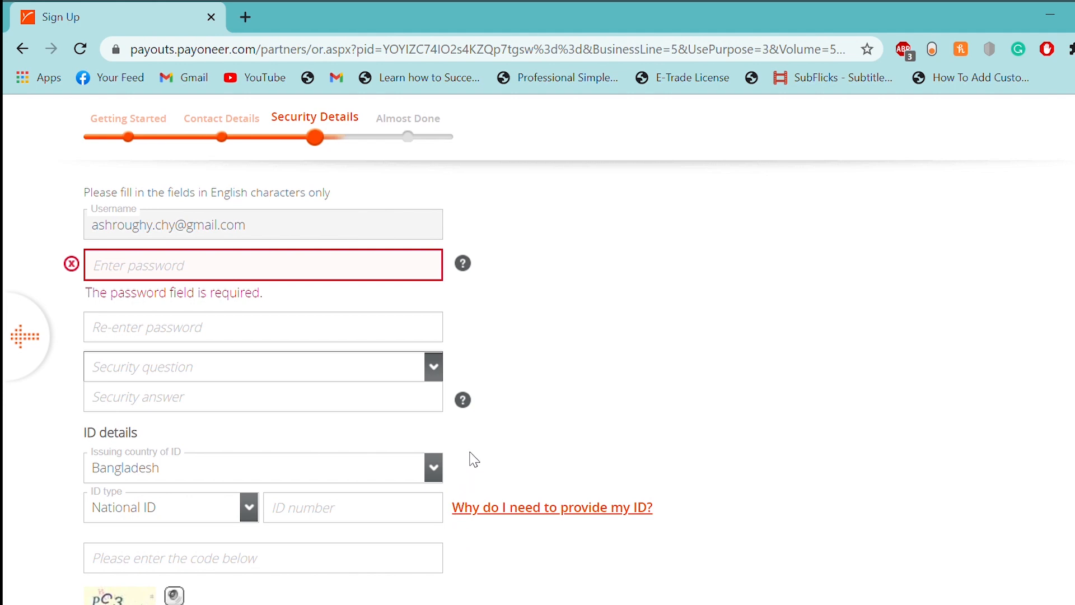
mouse_move(491, 433)
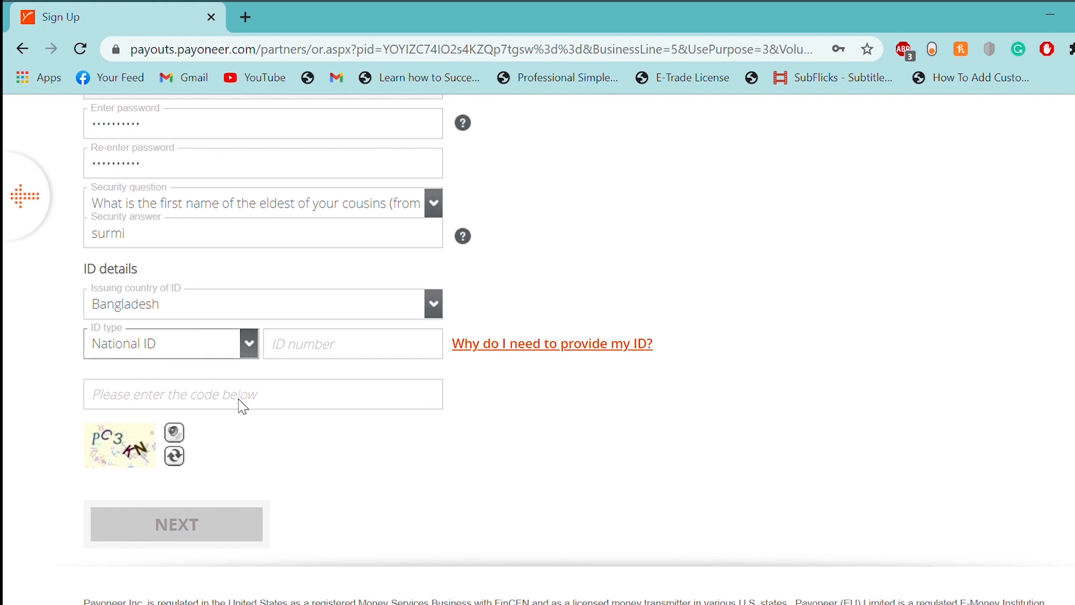
mouse_move(242, 464)
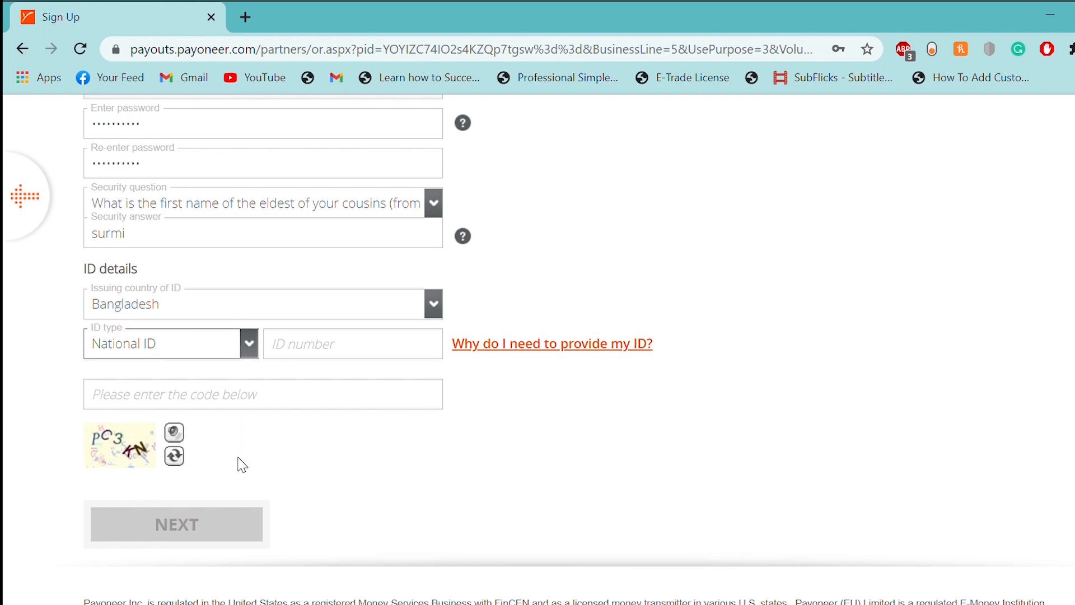
mouse_move(241, 436)
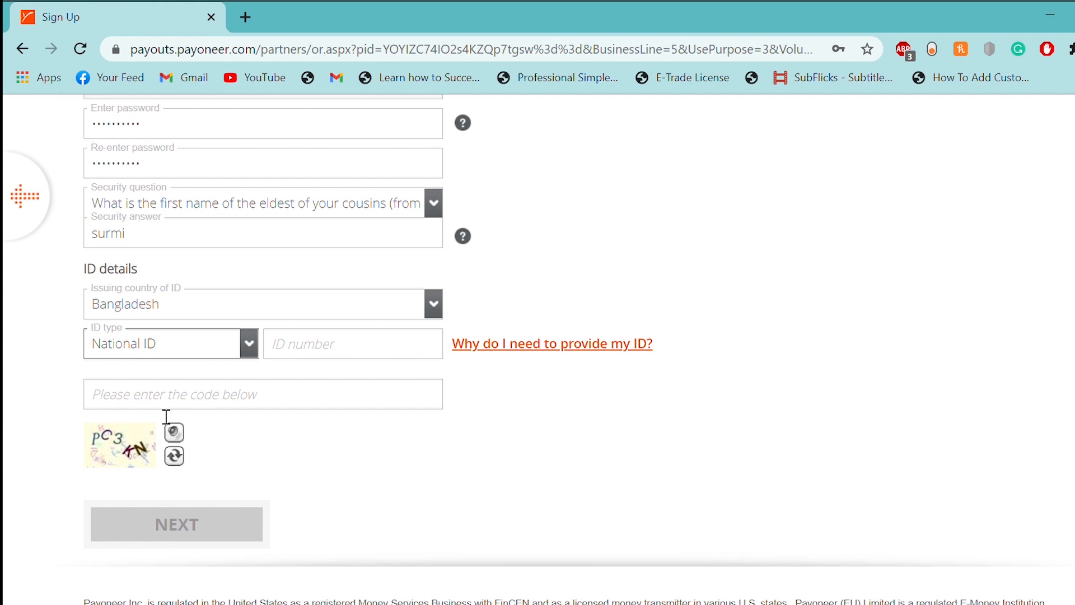
Step: Enter the image verification code 'PC3K'
text(PC3K)
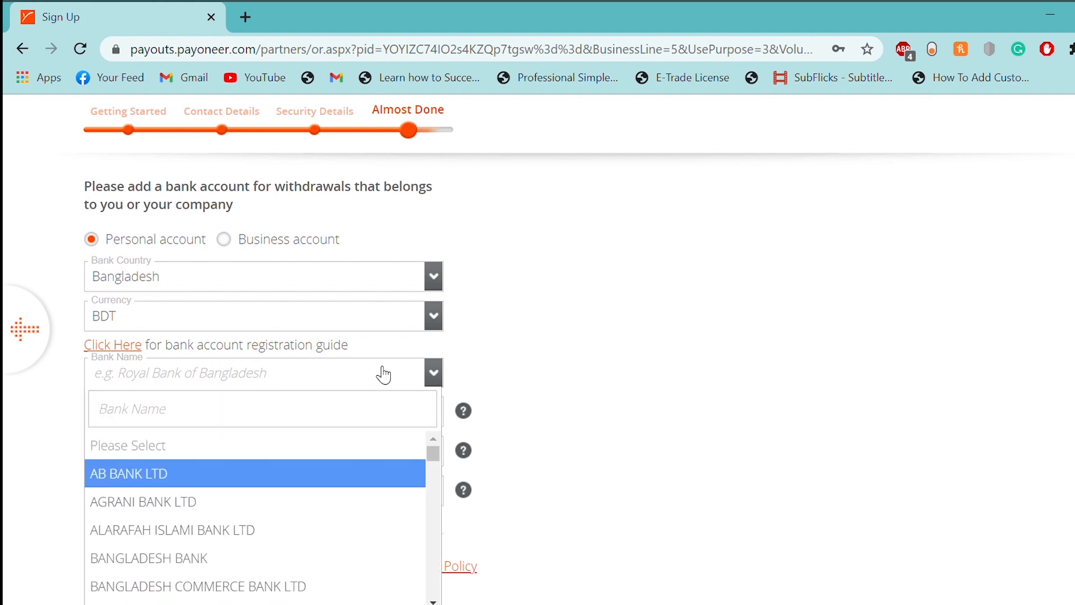
Step: Choose BRAC BANK LTD as the withdrawal bank and submit the registration
scroll(down, 3)
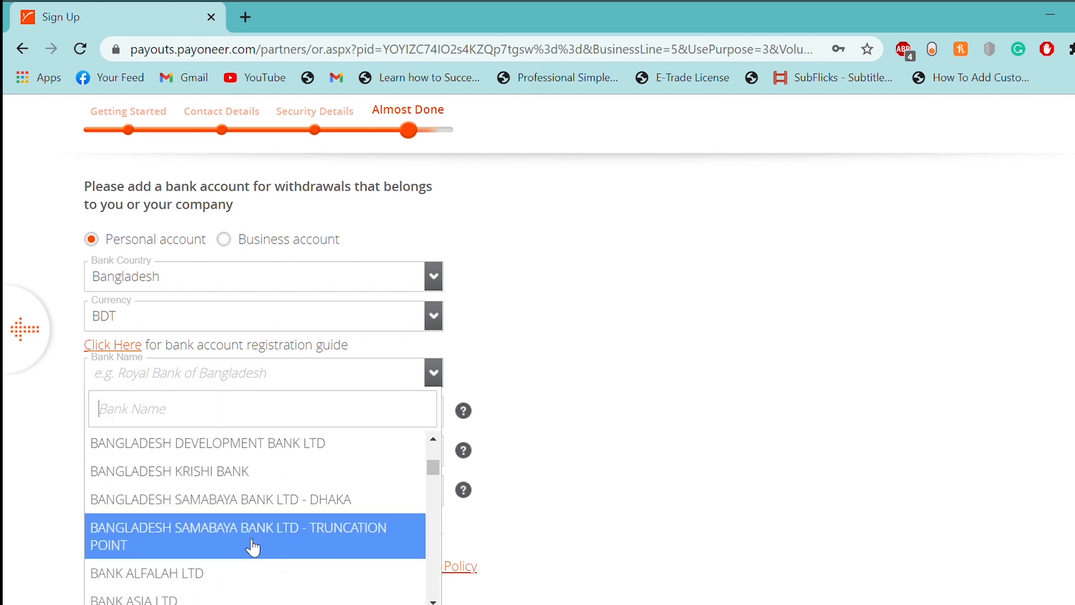
scroll(down, 3)
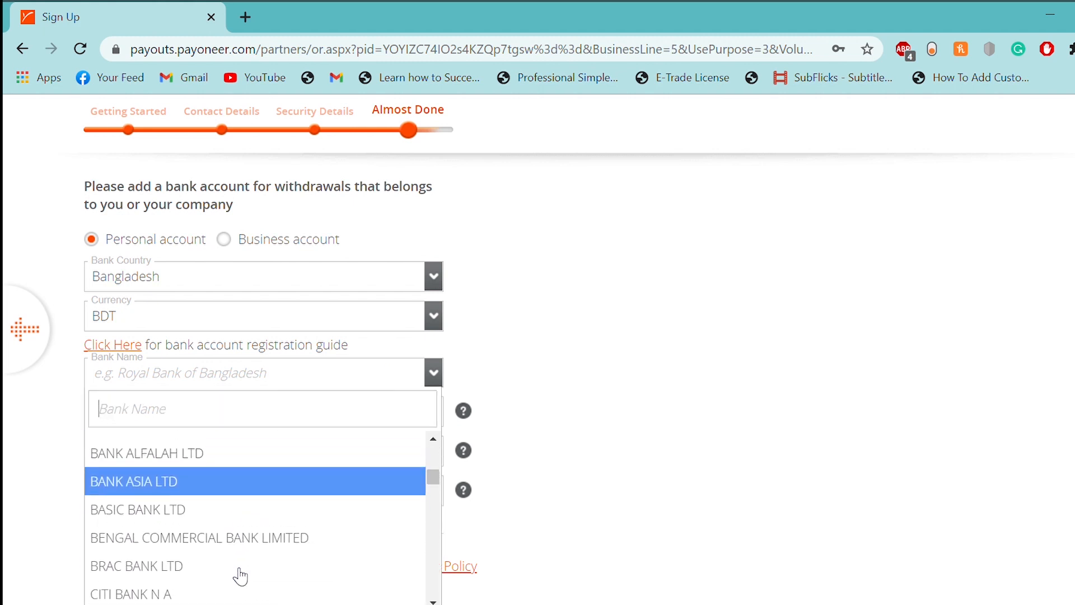
click(137, 565)
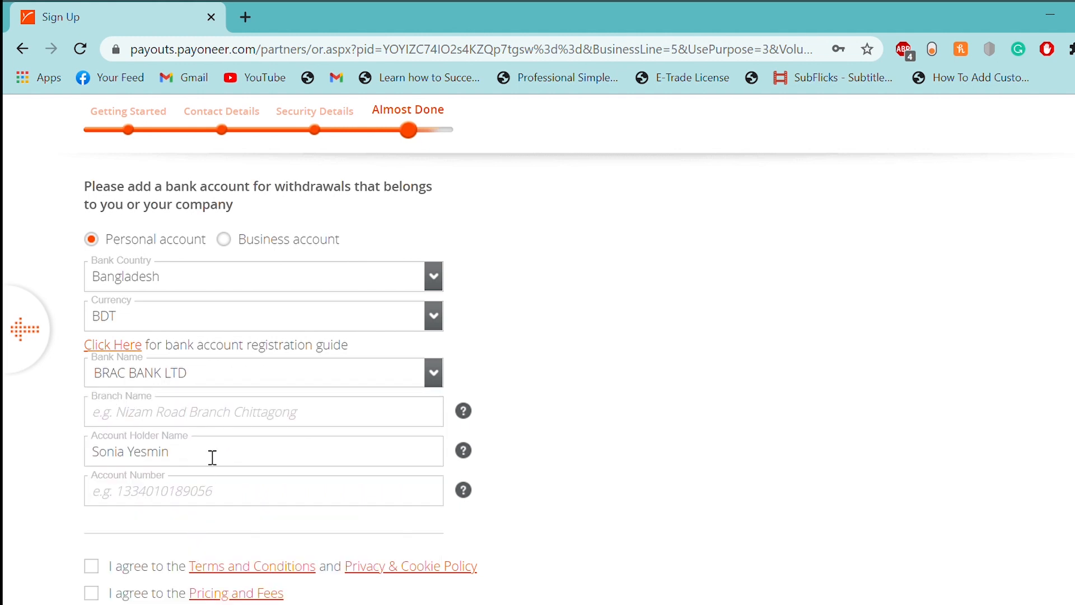
mouse_move(235, 424)
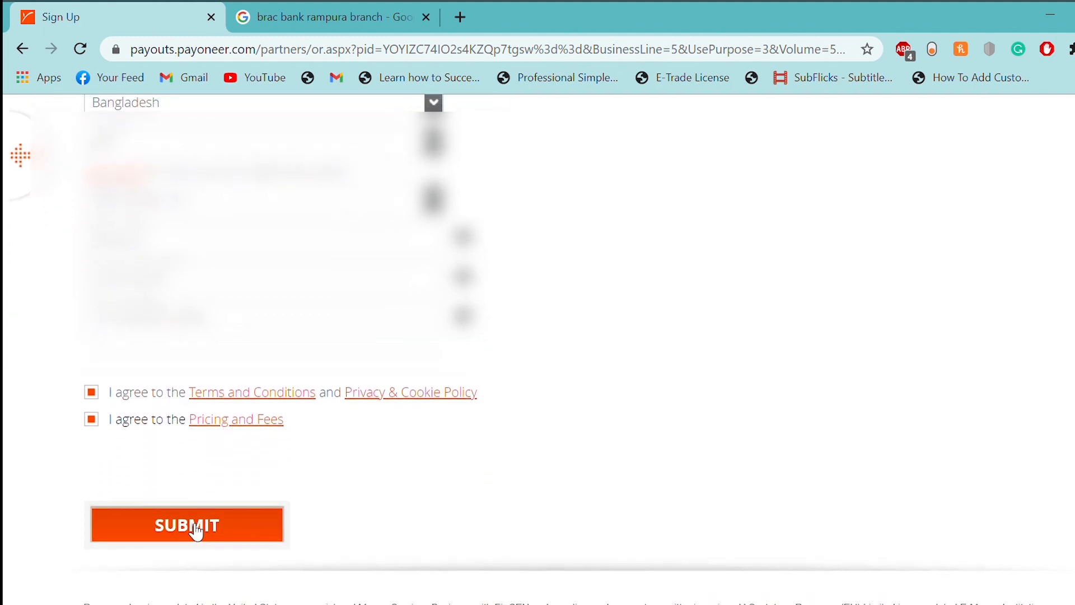
click(186, 525)
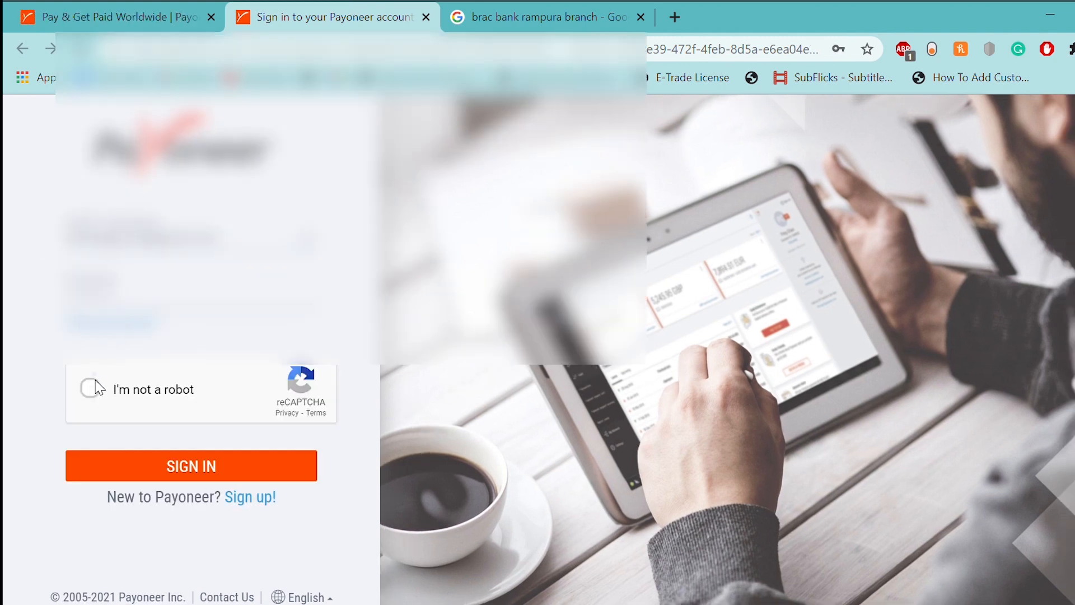
Step: Pass the robot check, sign in, and skip two-step verification
click(91, 389)
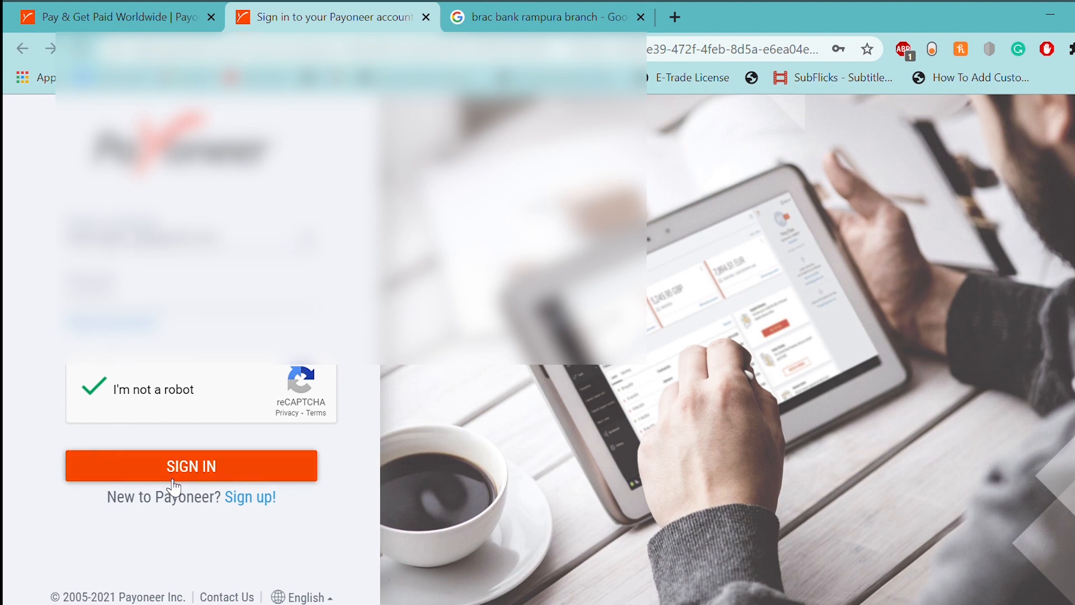
click(192, 466)
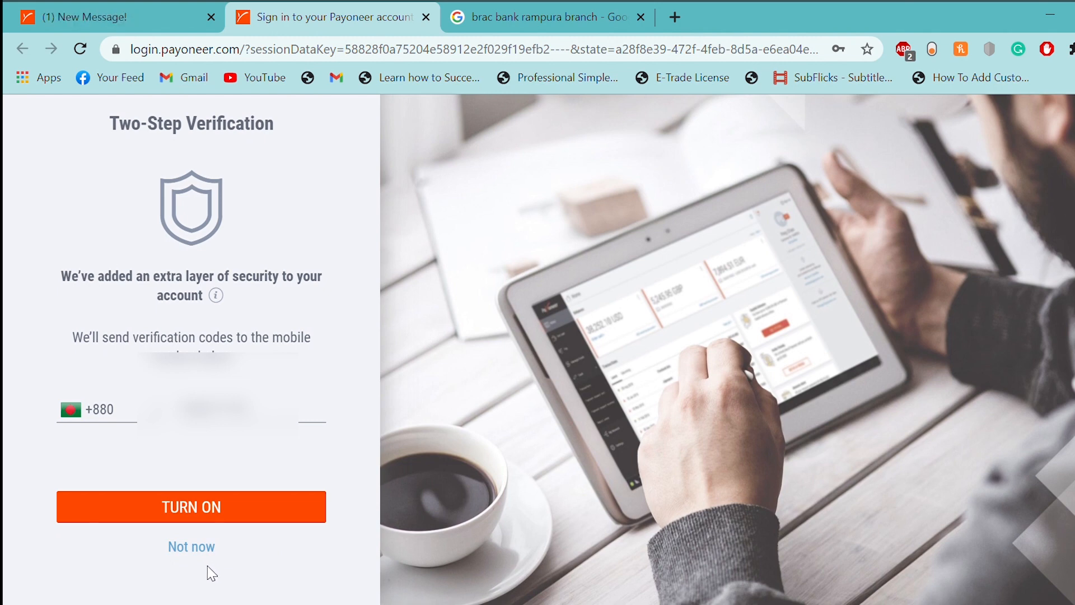
click(191, 549)
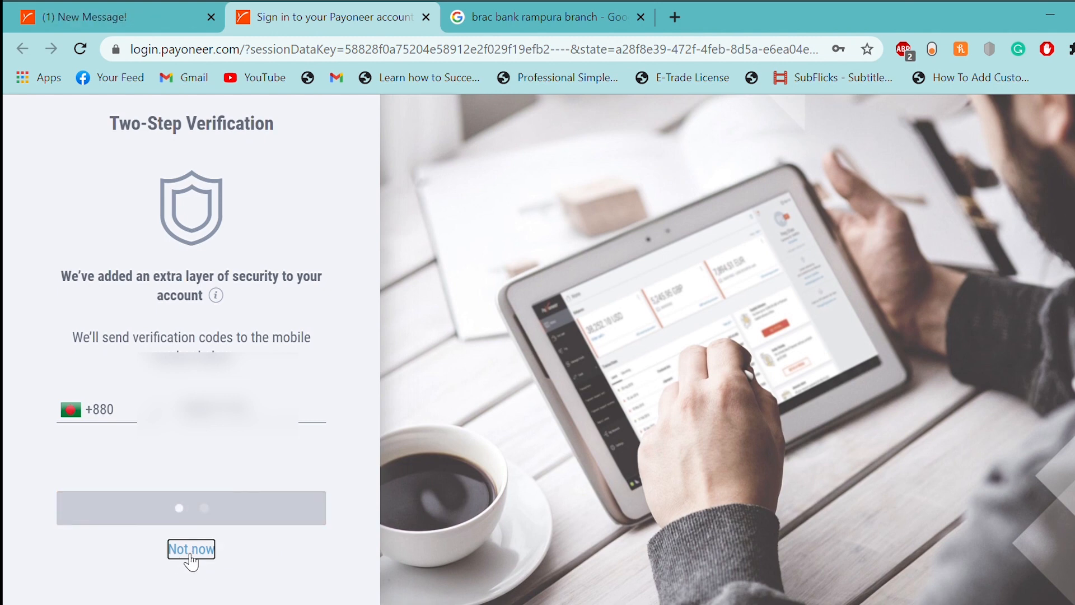
click(190, 549)
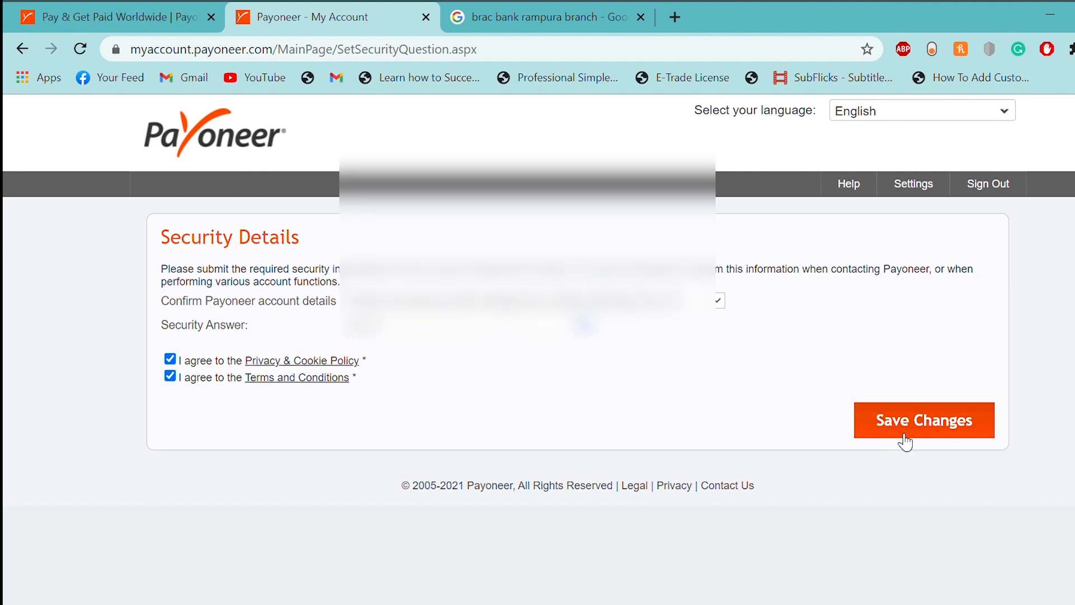
Step: Save the confirmed Security Details changes
click(924, 420)
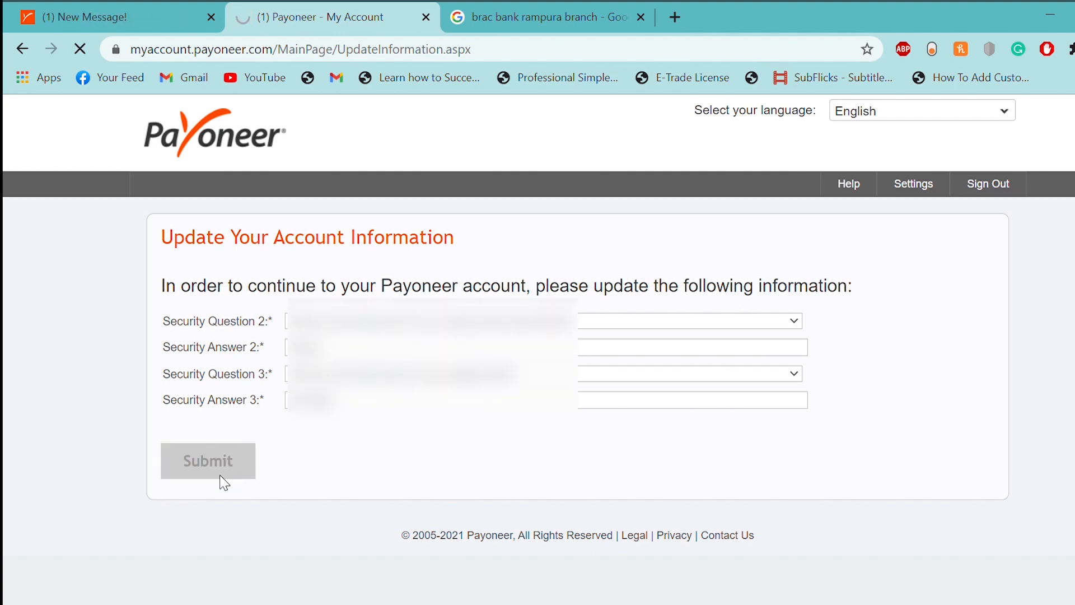
Step: Submit the extra security answers and go to Settings > Verification Center
click(208, 460)
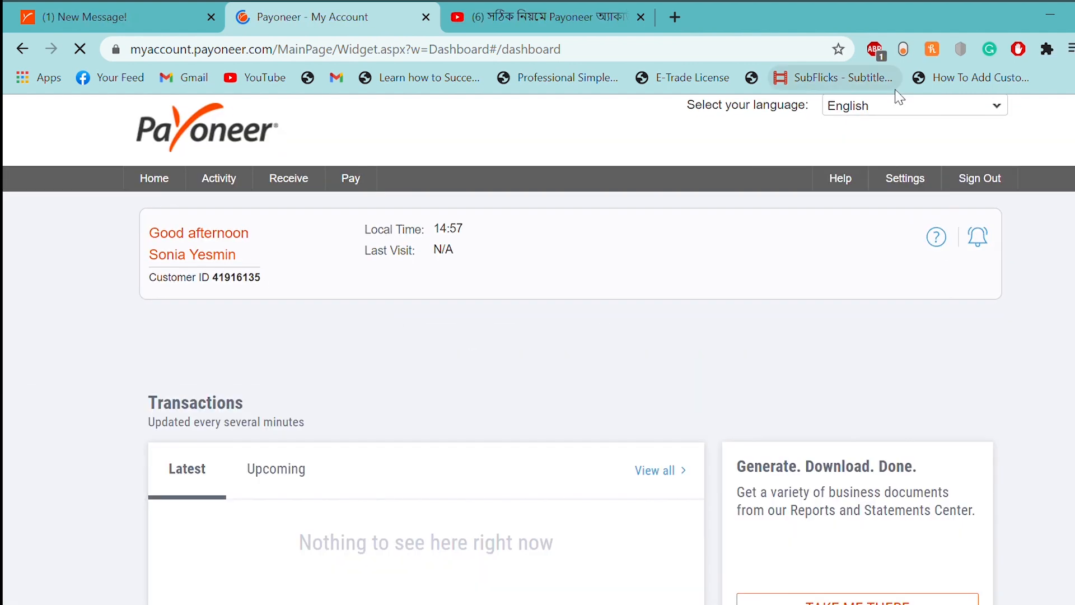
click(904, 178)
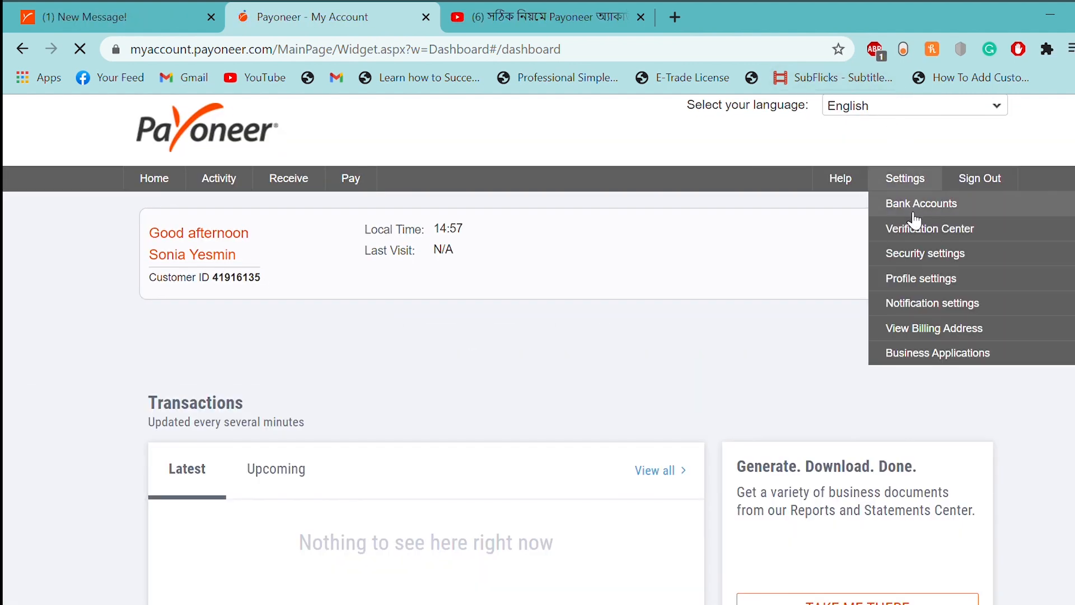
mouse_move(919, 232)
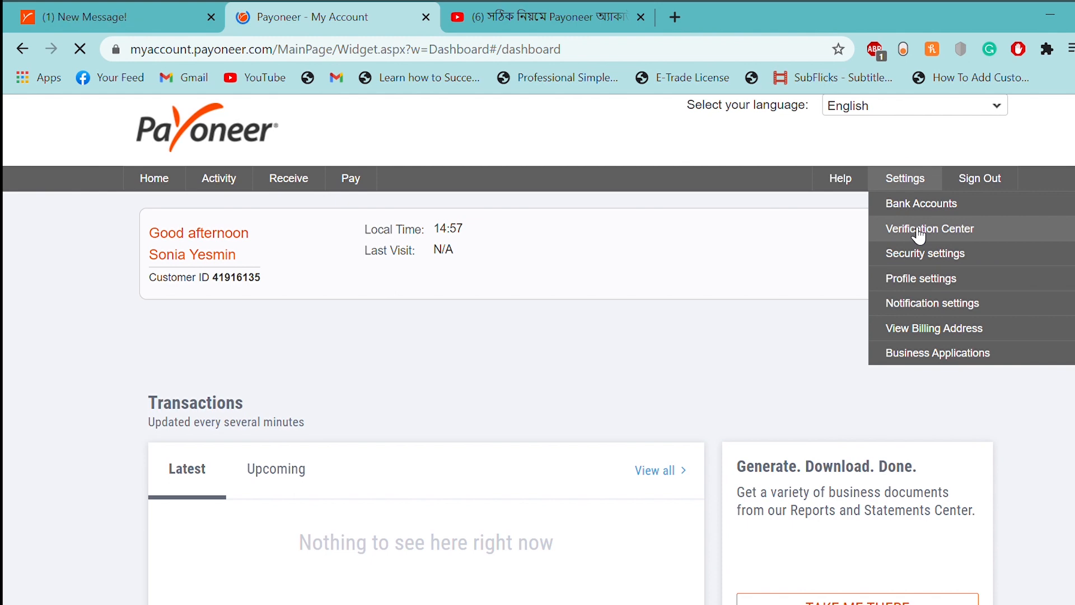
click(929, 229)
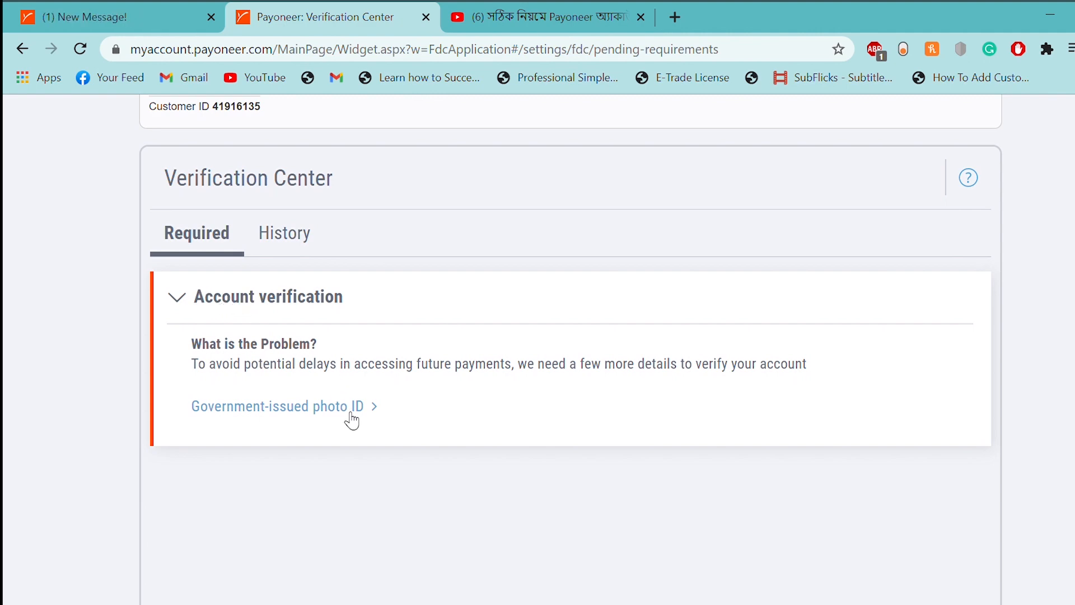
Step: Upload both sides of the Smart National Identity Card as government photo ID and submit
click(277, 406)
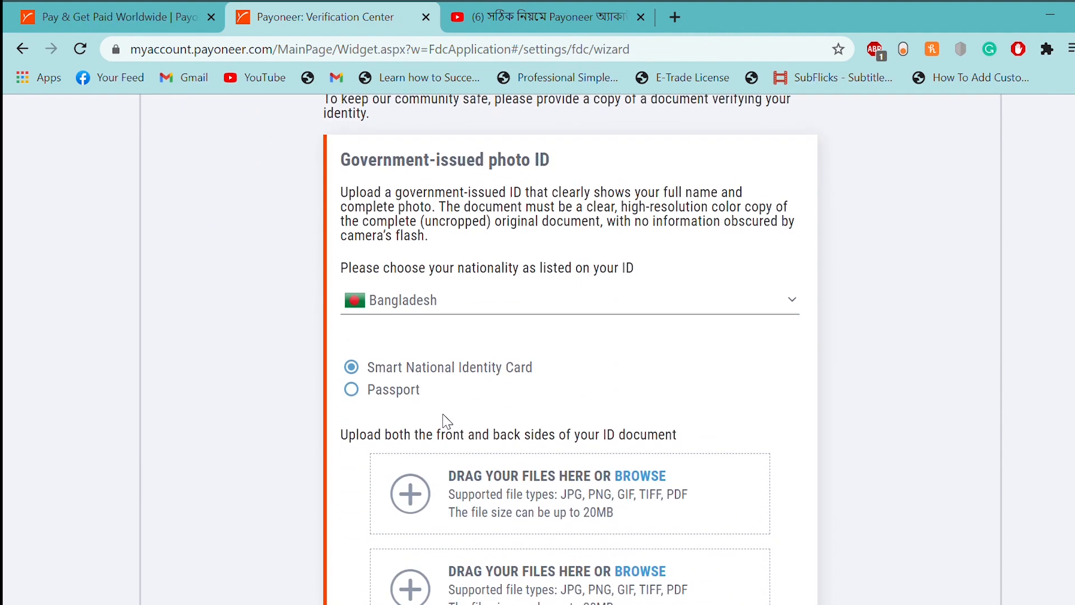
scroll(down, 3)
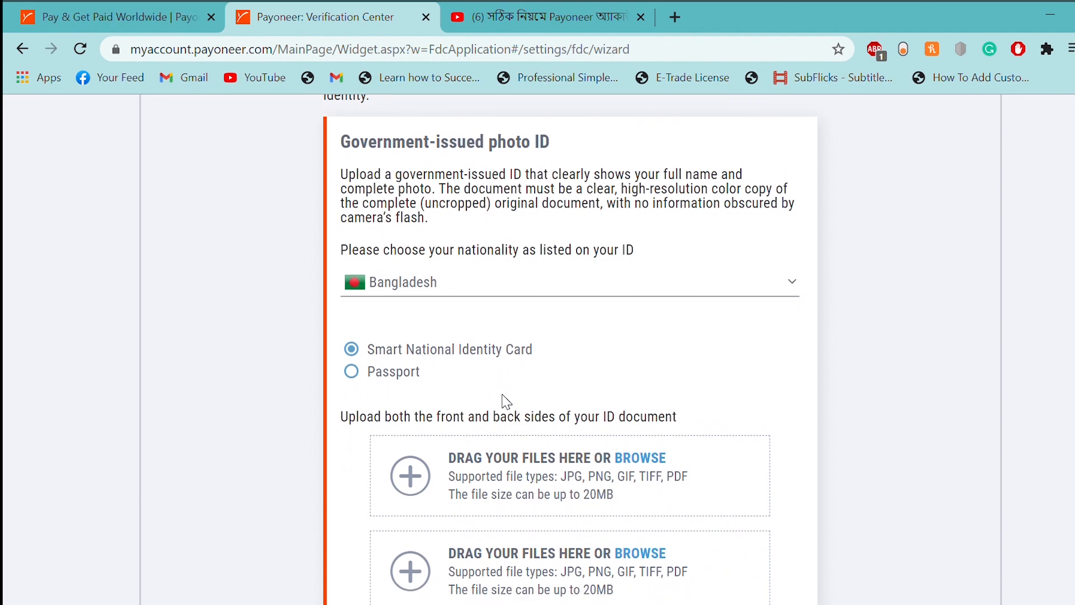
scroll(down, 3)
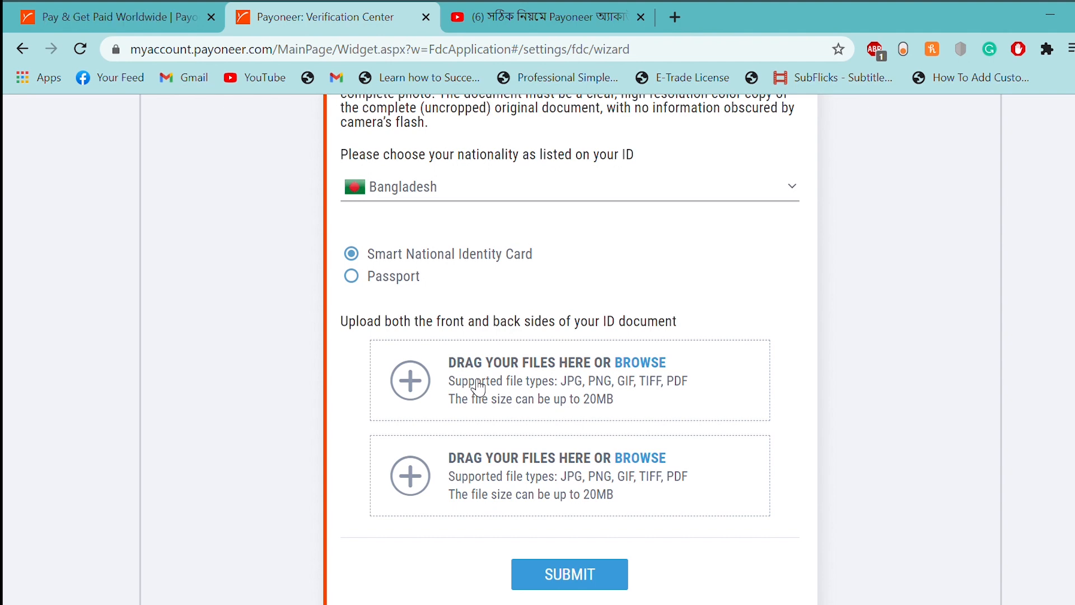
mouse_move(431, 389)
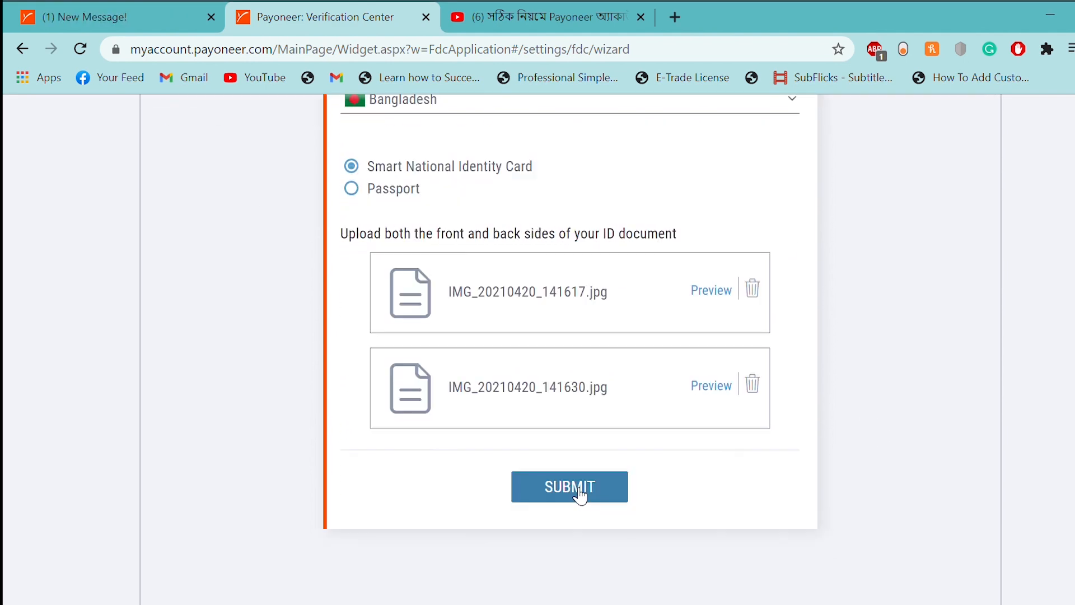
click(569, 486)
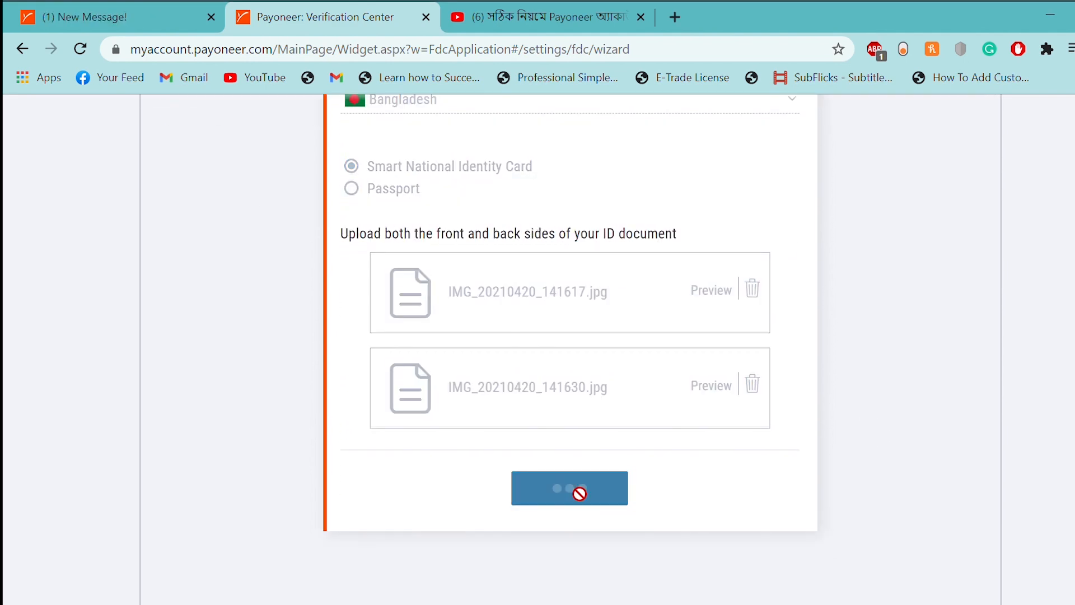
Step: Highlight the SUCCESS message confirming the ID information was received for review
click(569, 488)
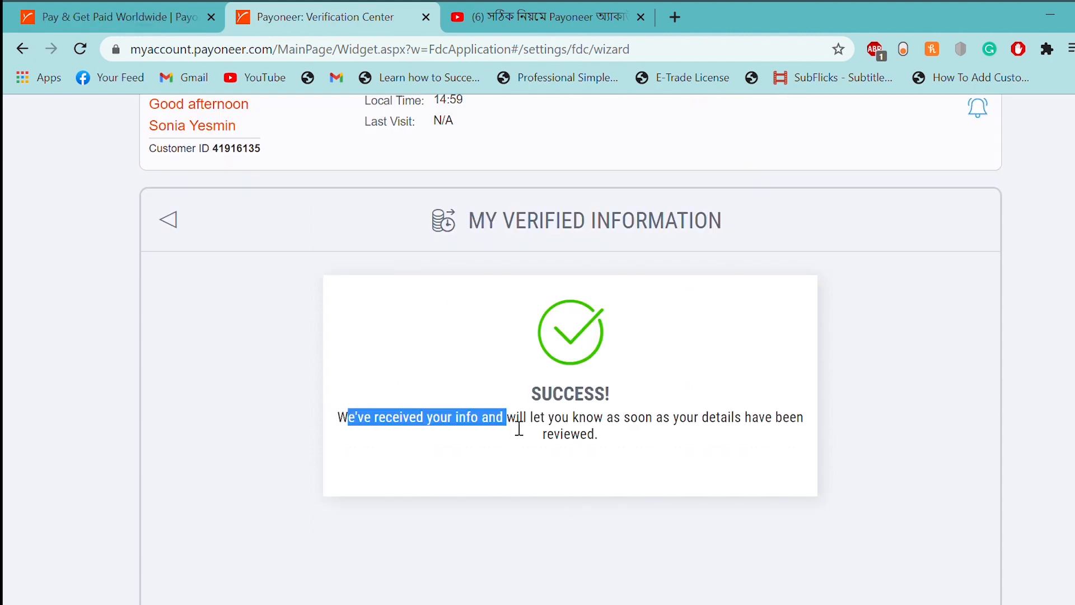
drag(504, 417, 737, 444)
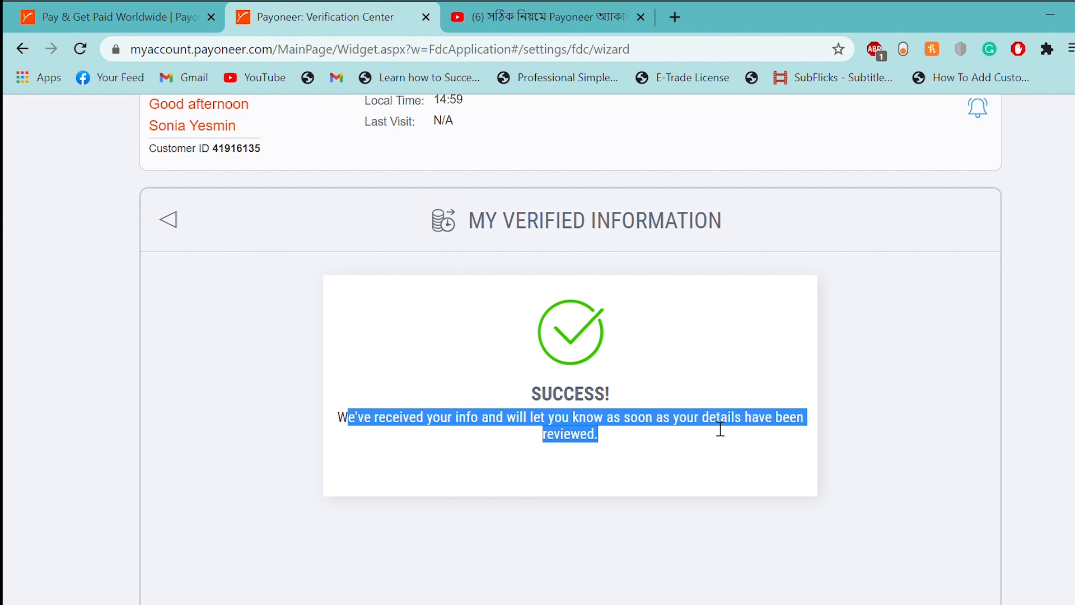
scroll(down, 3)
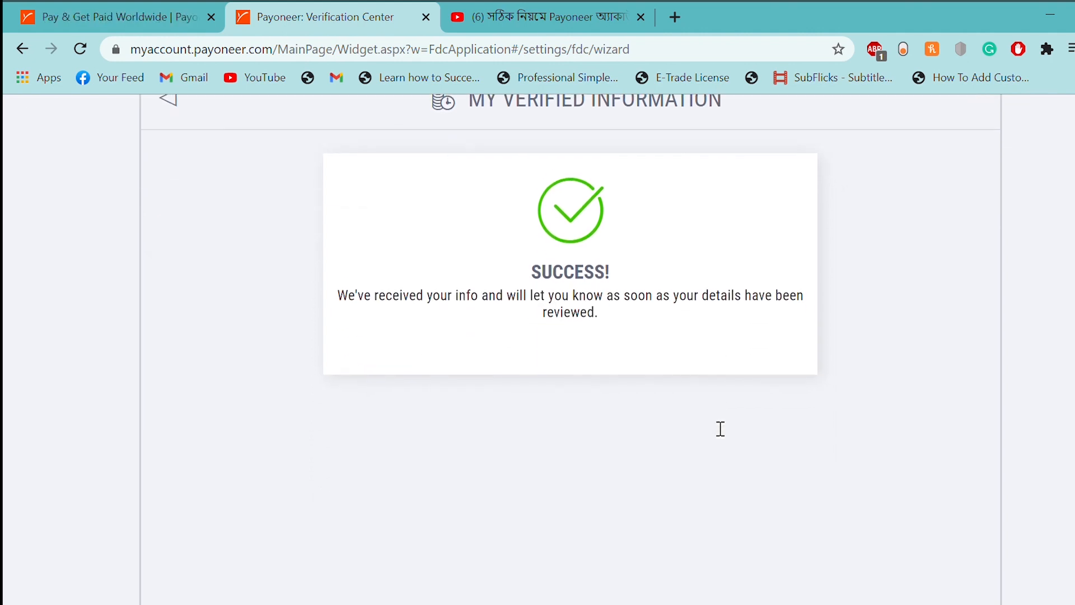